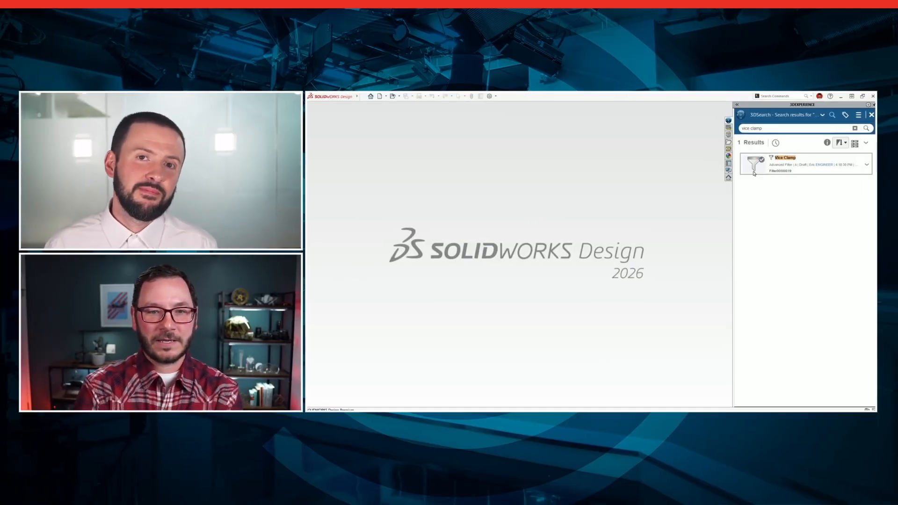
Open the Vice Clamp model from the 3DEXPERIENCE search results.
{"action": "double_click", "coordinate": [785, 165]}
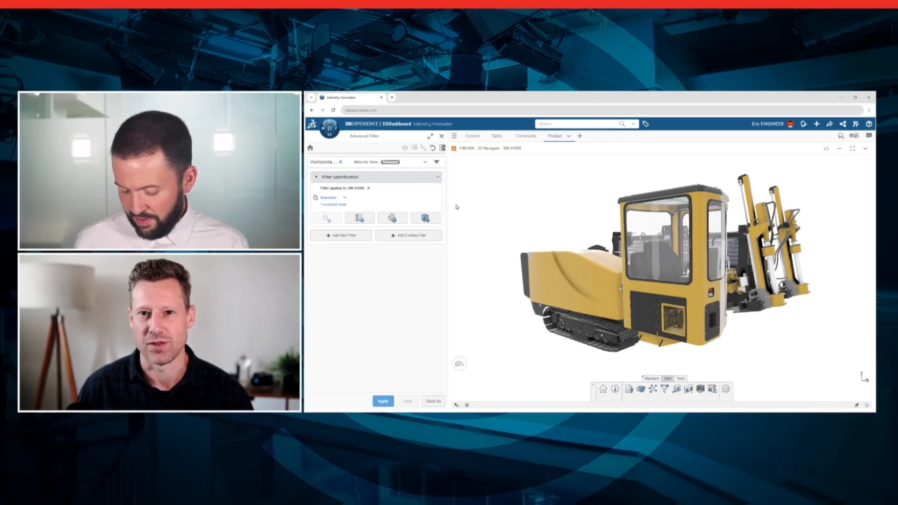
Create a custom cable covering and choose Silicon (under Silicons) as its material.
{"action": "left_click", "coordinate": [383, 401]}
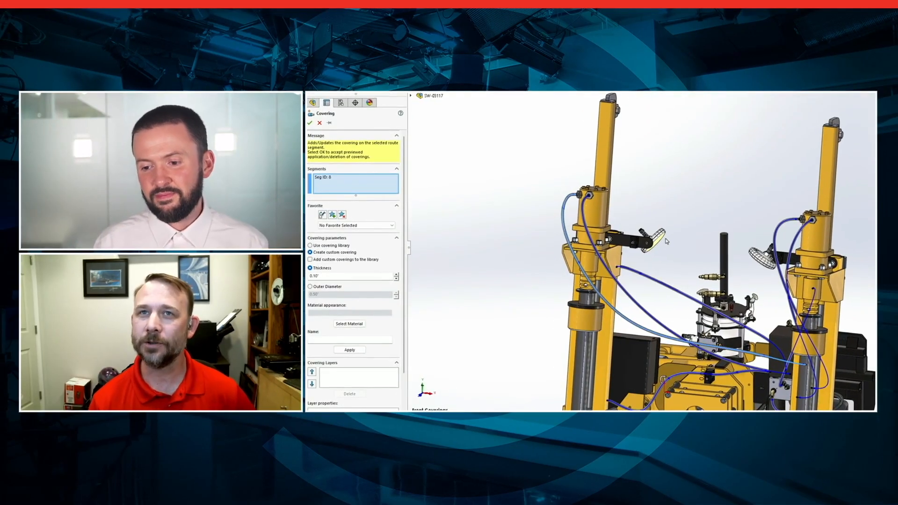
{"action": "left_click", "coordinate": [349, 324]}
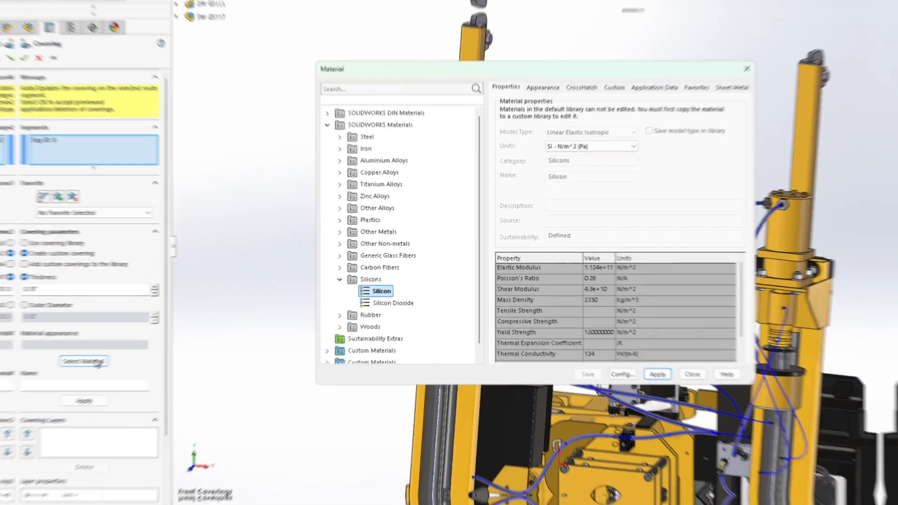